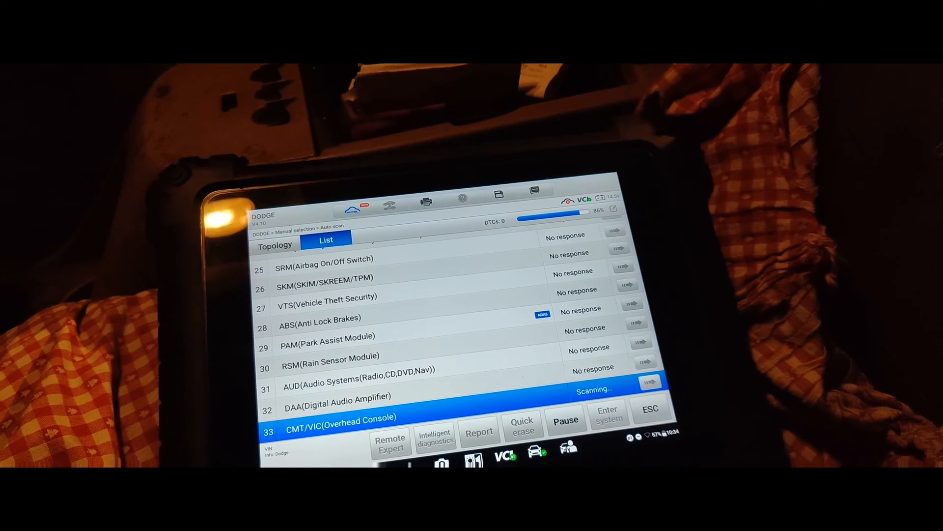
Review the finished scan's report summary with ECM and TCM fault-free, then start Save Report
{"action": "scroll", "scroll_direction": "up", "scroll_amount": 3}
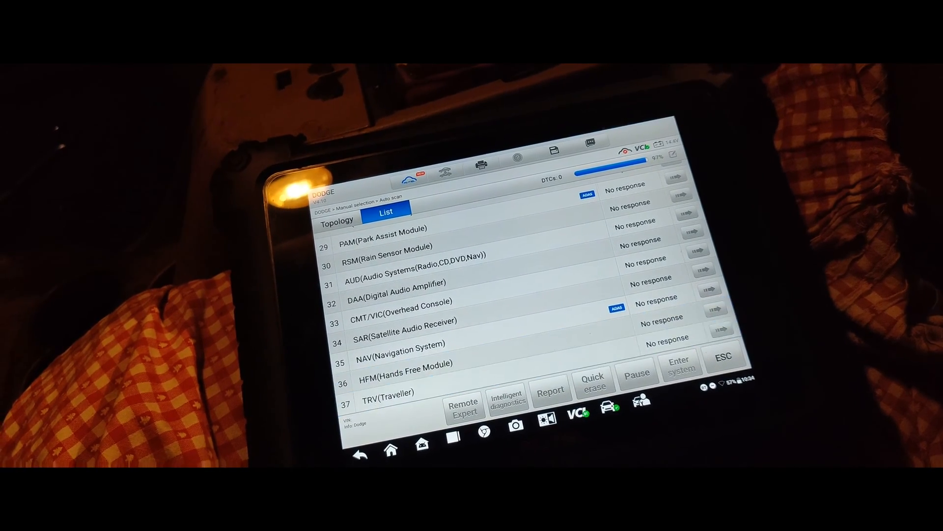
{"action": "scroll", "scroll_direction": "up", "scroll_amount": 3}
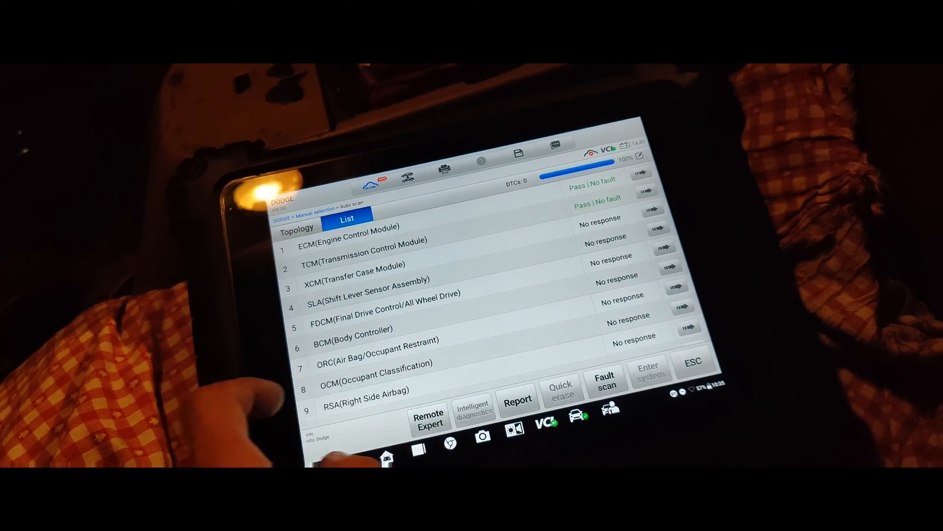
{"action": "left_click", "coordinate": [518, 398]}
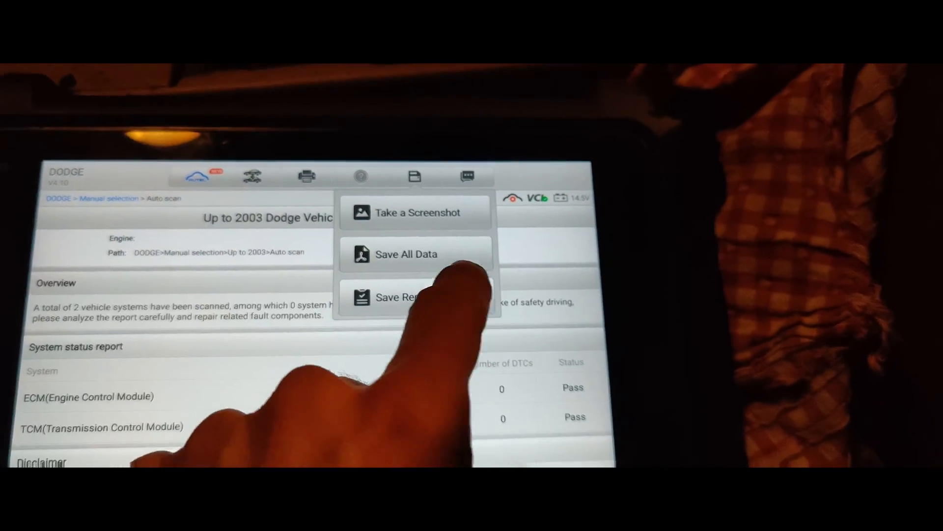
{"action": "left_click", "coordinate": [399, 297]}
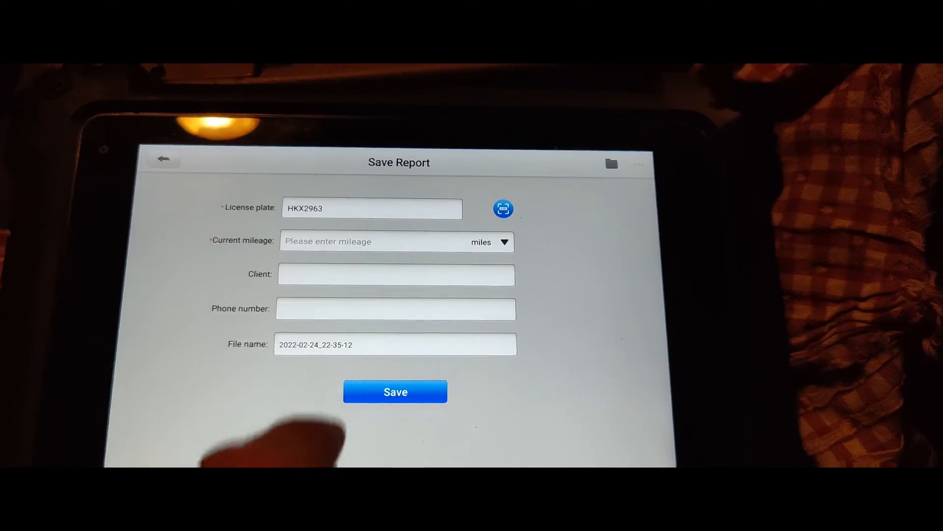